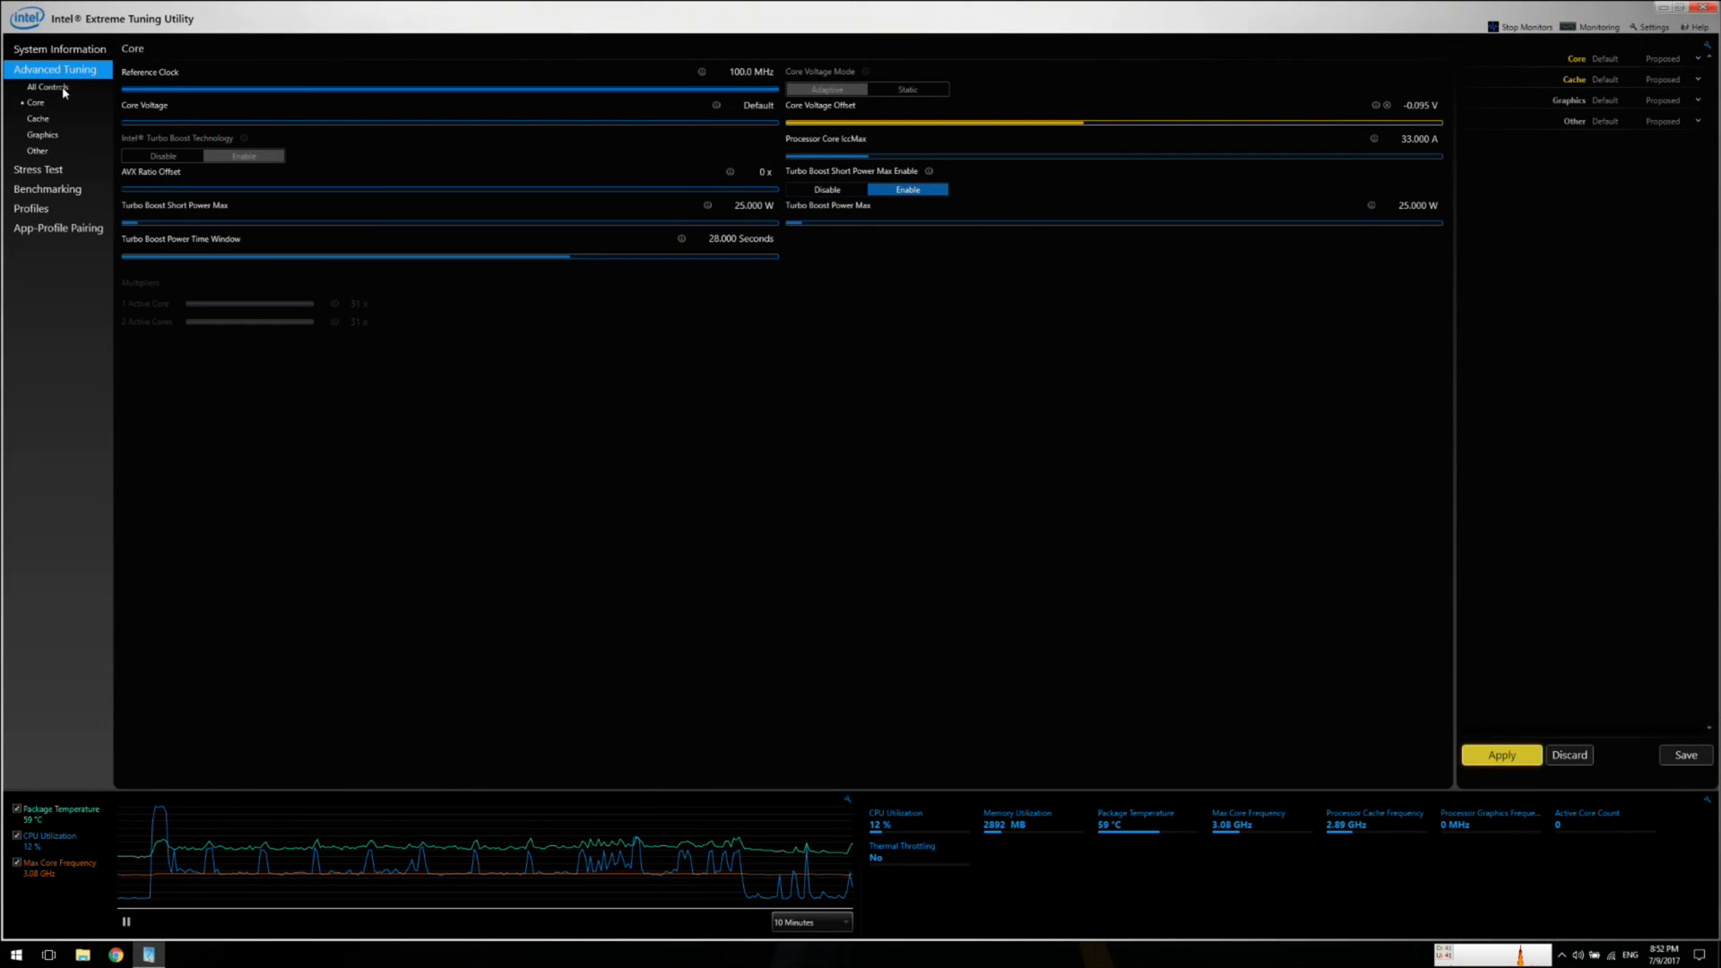
Step: Browse the delidded 7700K listing and the Intel ARK i7-7700K specs (4.20/4.50 GHz)
{"action": "left_click", "coordinate": [47, 87]}
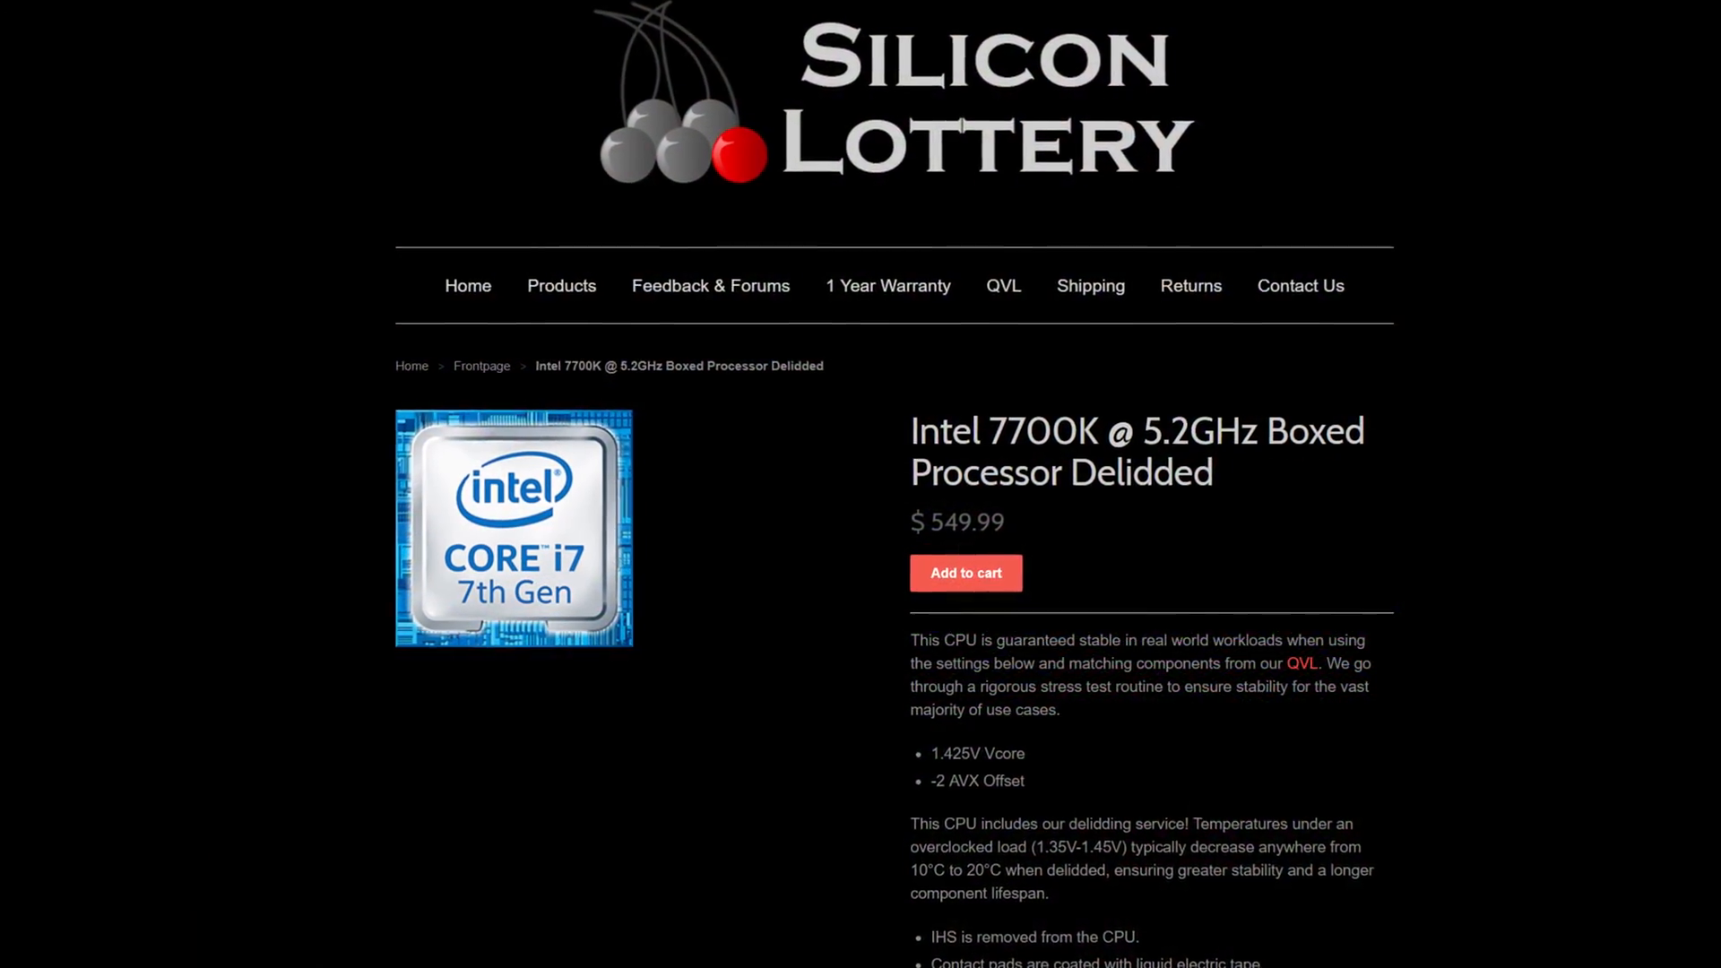
{"action": "scroll", "scroll_direction": "down", "scroll_amount": 3}
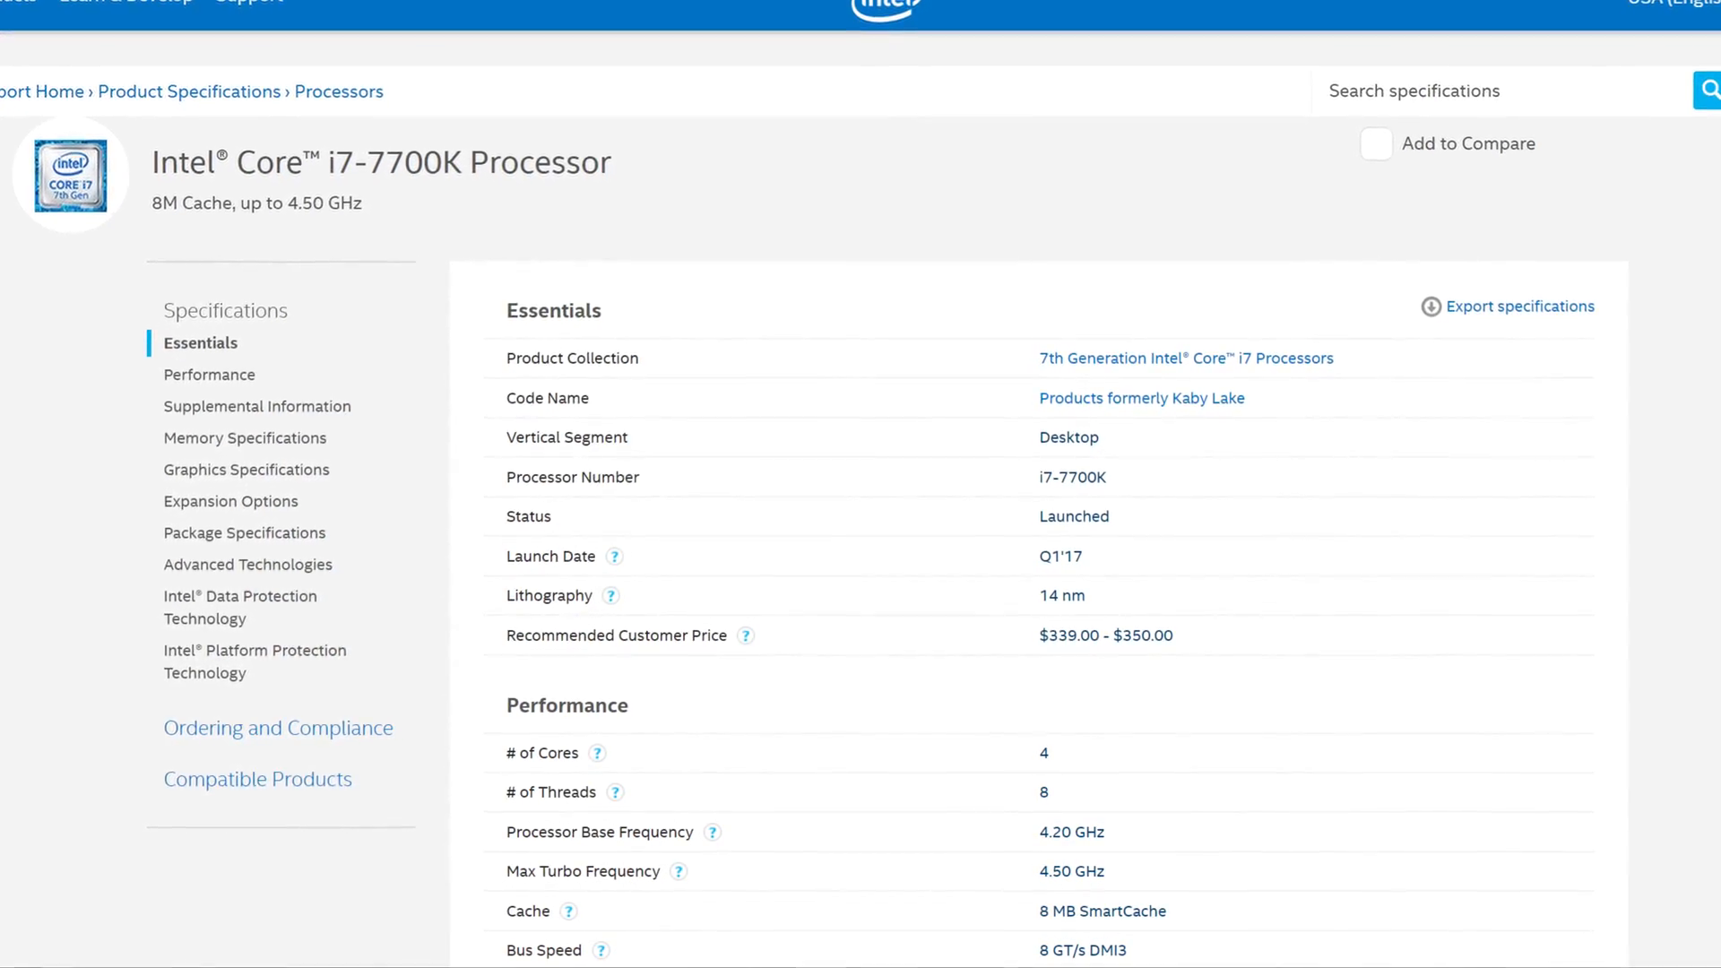
{"action": "scroll", "scroll_direction": "down", "scroll_amount": 3}
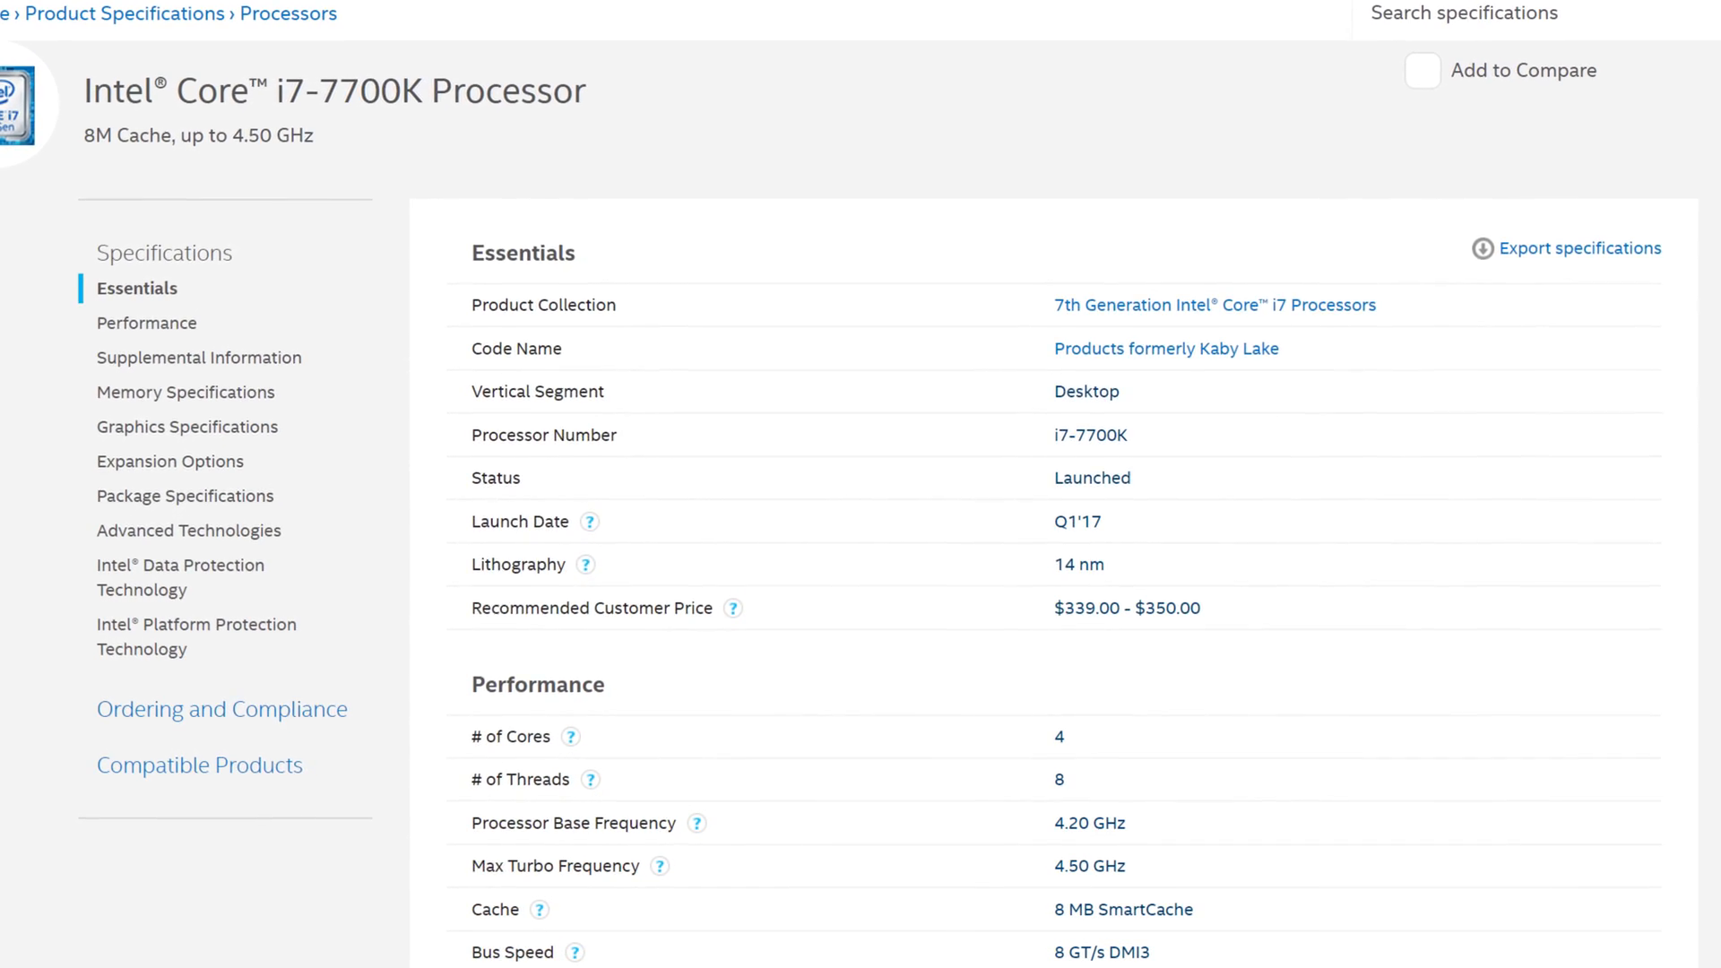
{"action": "scroll", "scroll_direction": "down", "scroll_amount": 3}
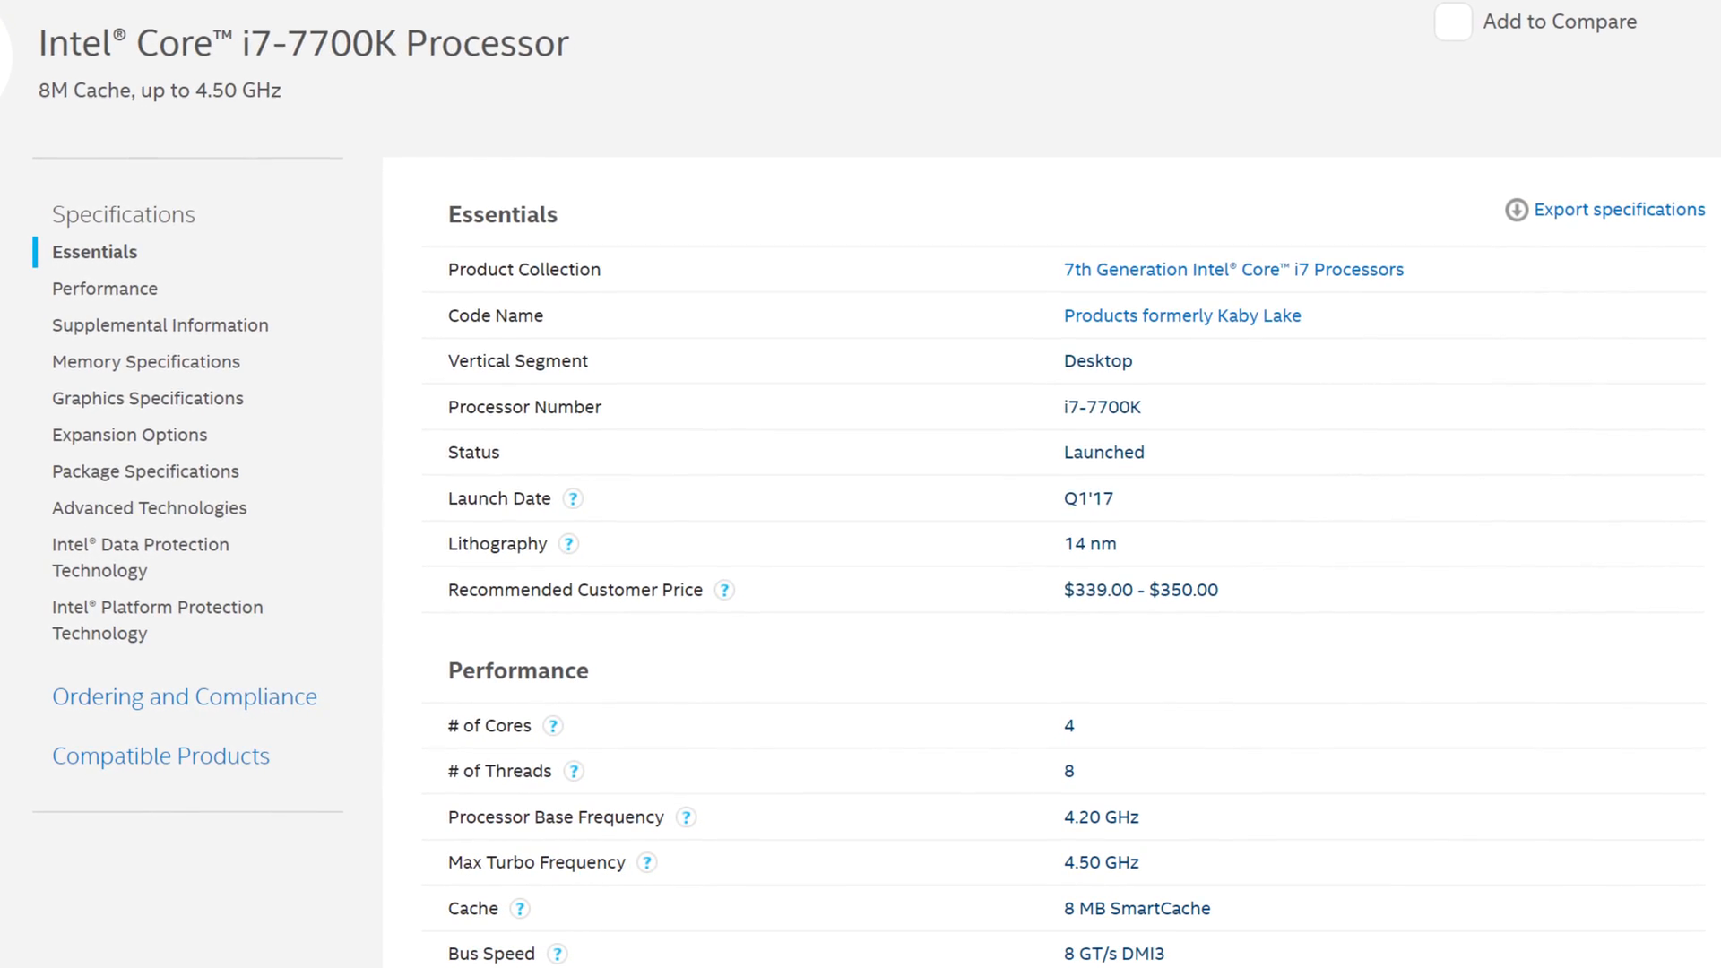
{"action": "scroll", "scroll_direction": "down", "scroll_amount": 3}
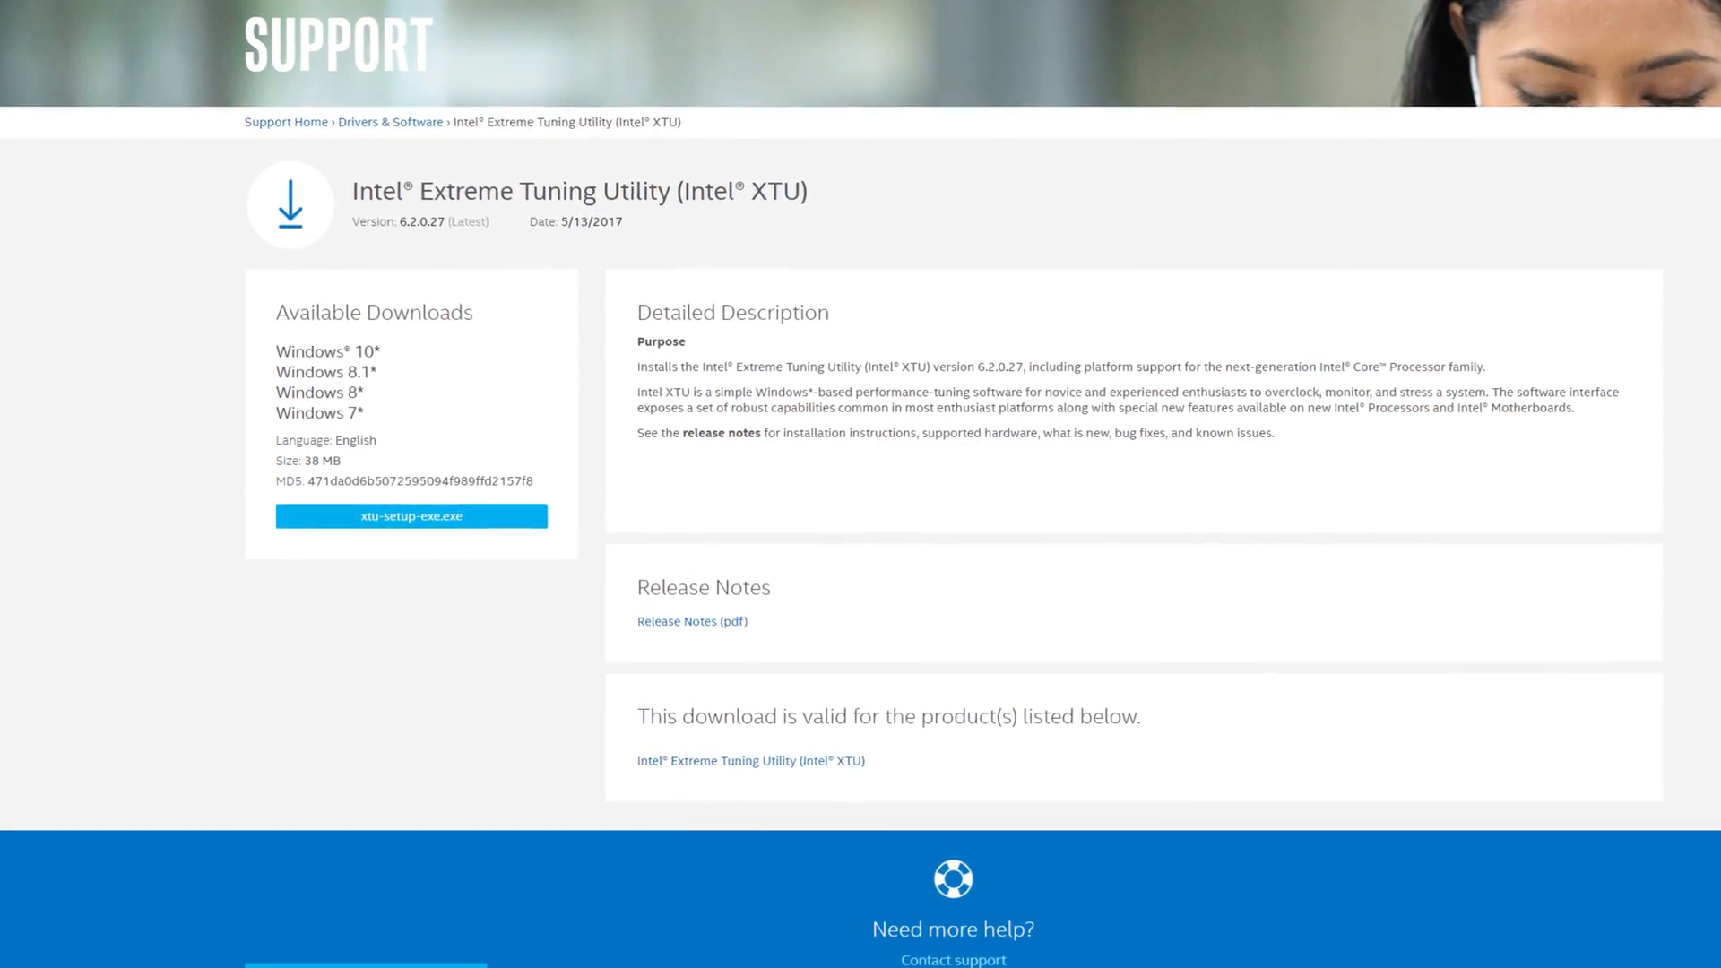
Step: Scroll the XTU 6.2.0.27 download page showing xtu-setup-exe.exe
{"action": "scroll", "scroll_direction": "down", "scroll_amount": 3}
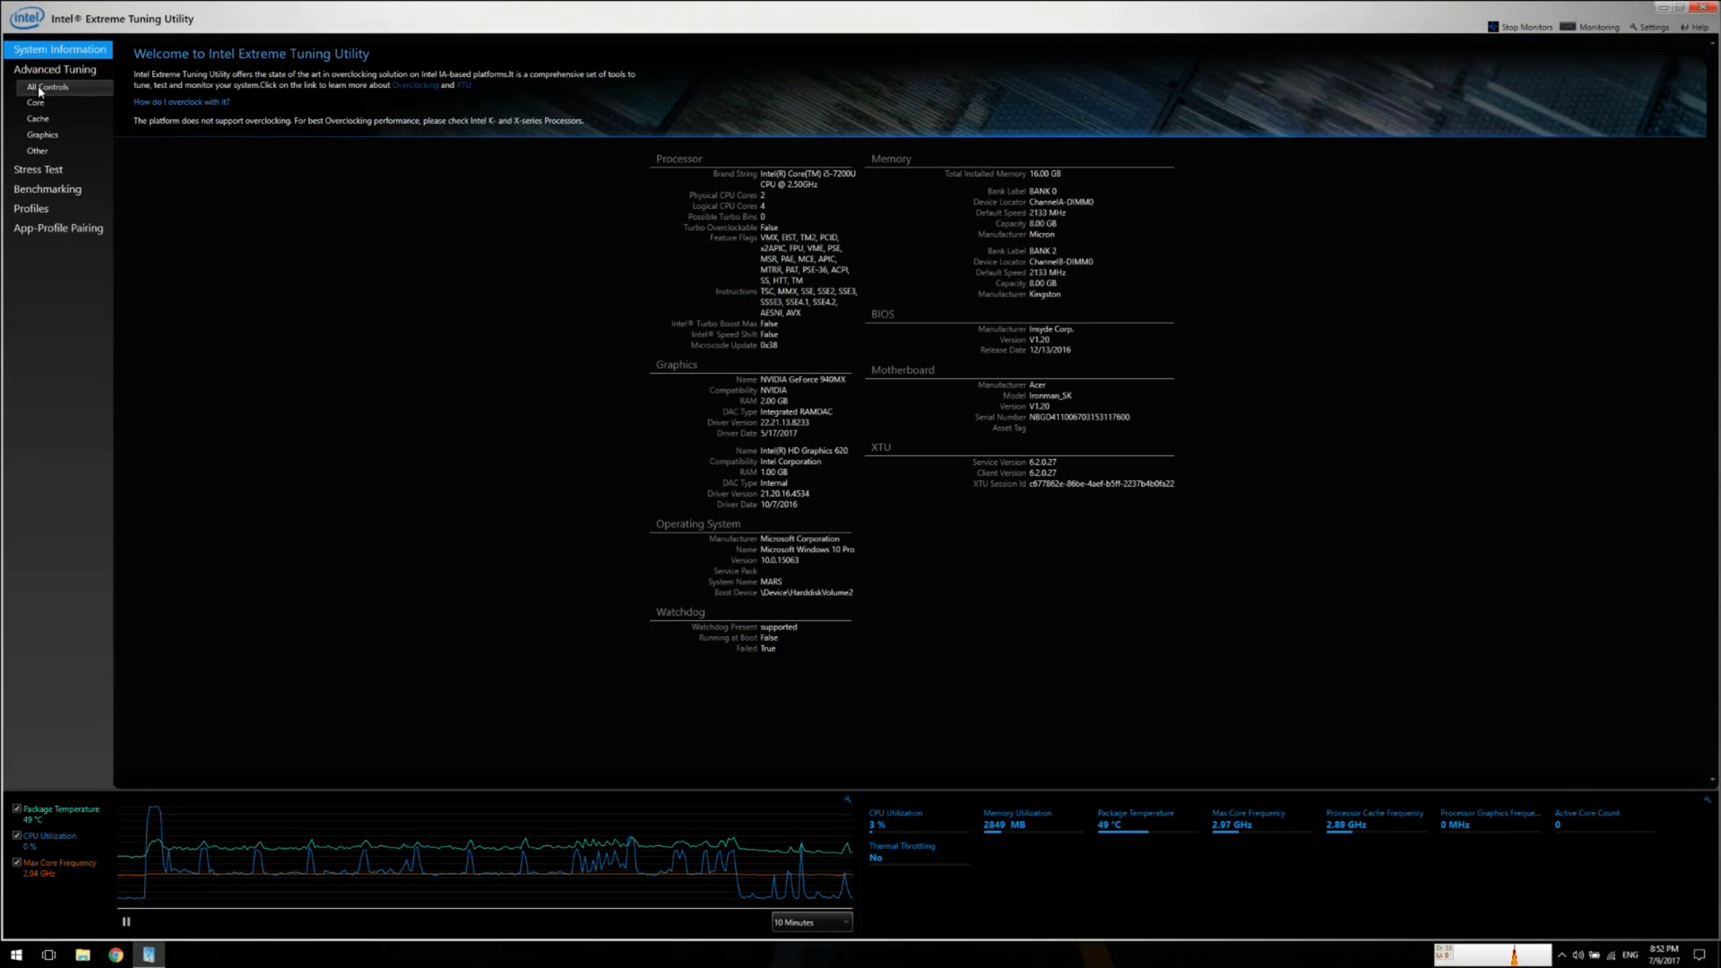
Step: Open Advanced Tuning > All Controls to show the Core and Cache voltage settings
{"action": "left_click", "coordinate": [45, 87]}
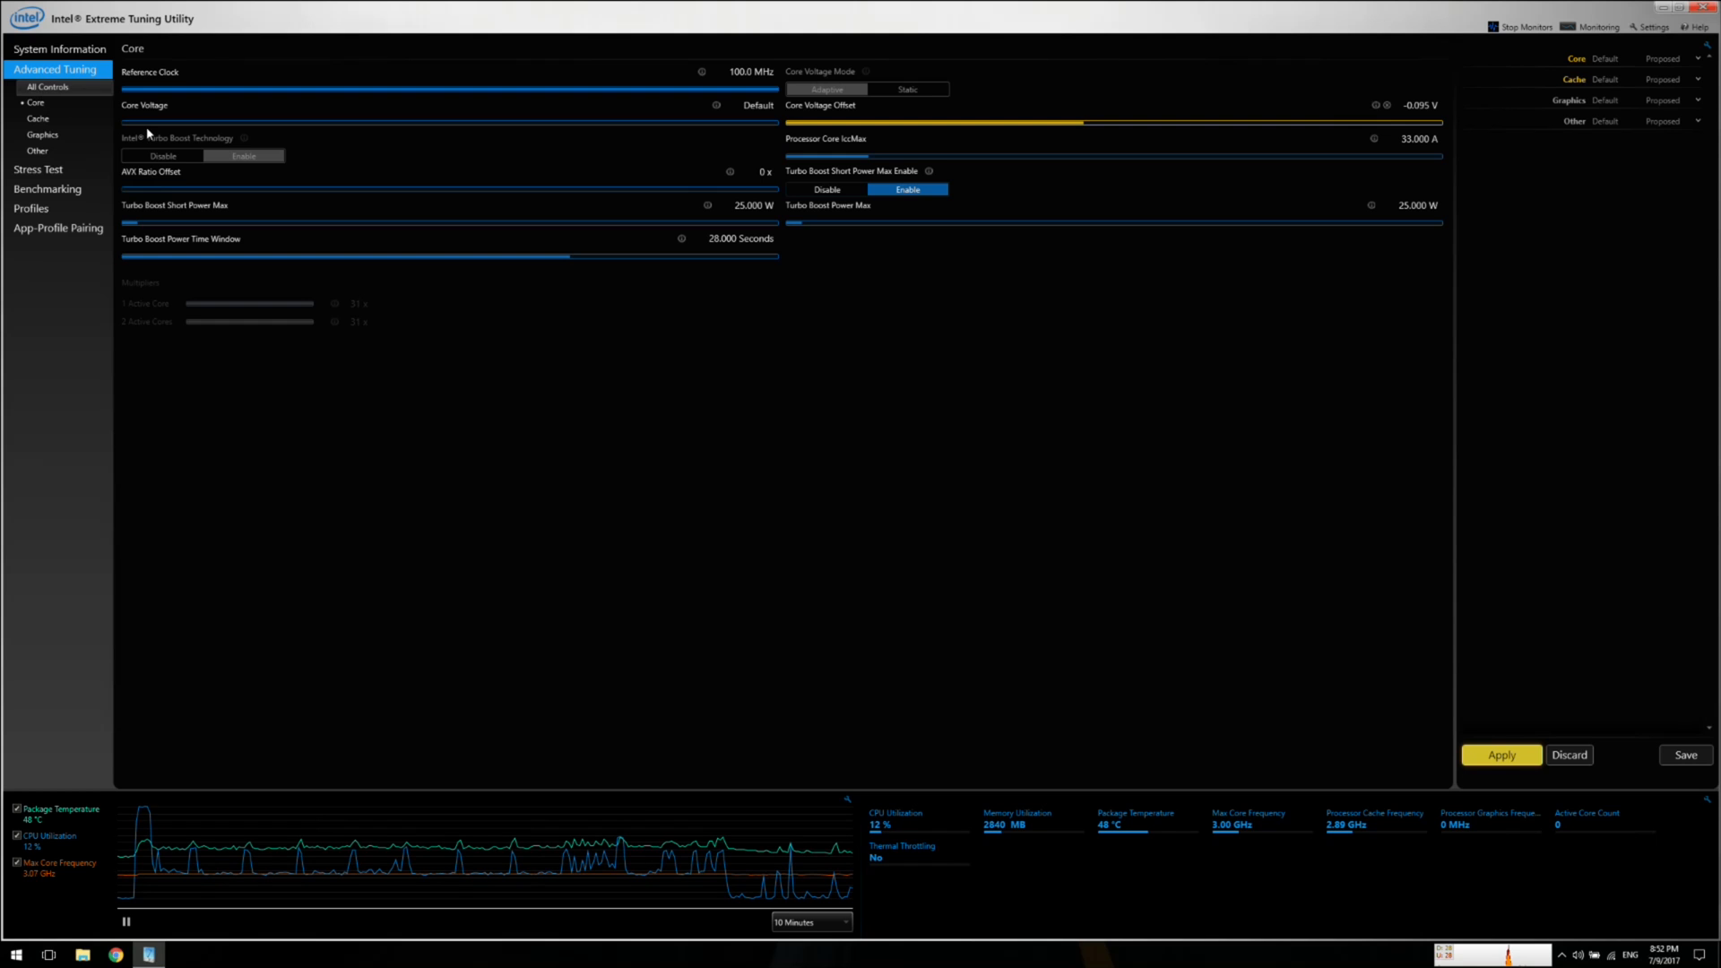
{"action": "left_click", "coordinate": [48, 87]}
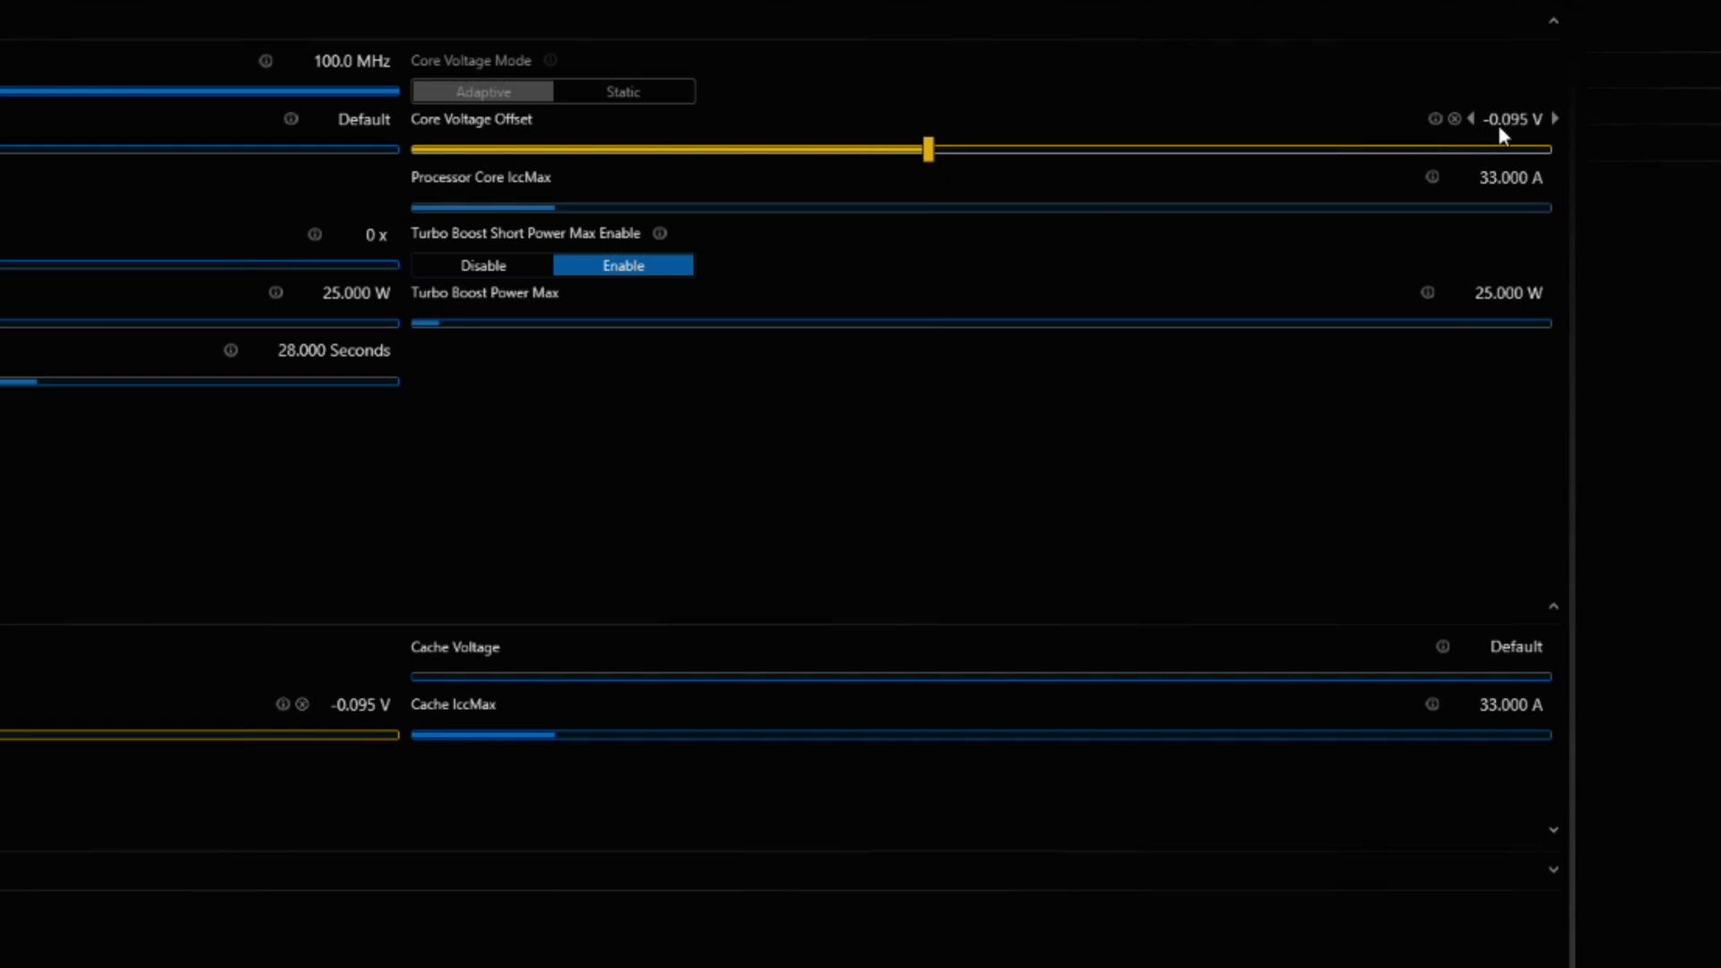
Step: Set Core Voltage Offset to -0.010 V, with Cache following, and apply it
{"action": "left_click", "coordinate": [1515, 118]}
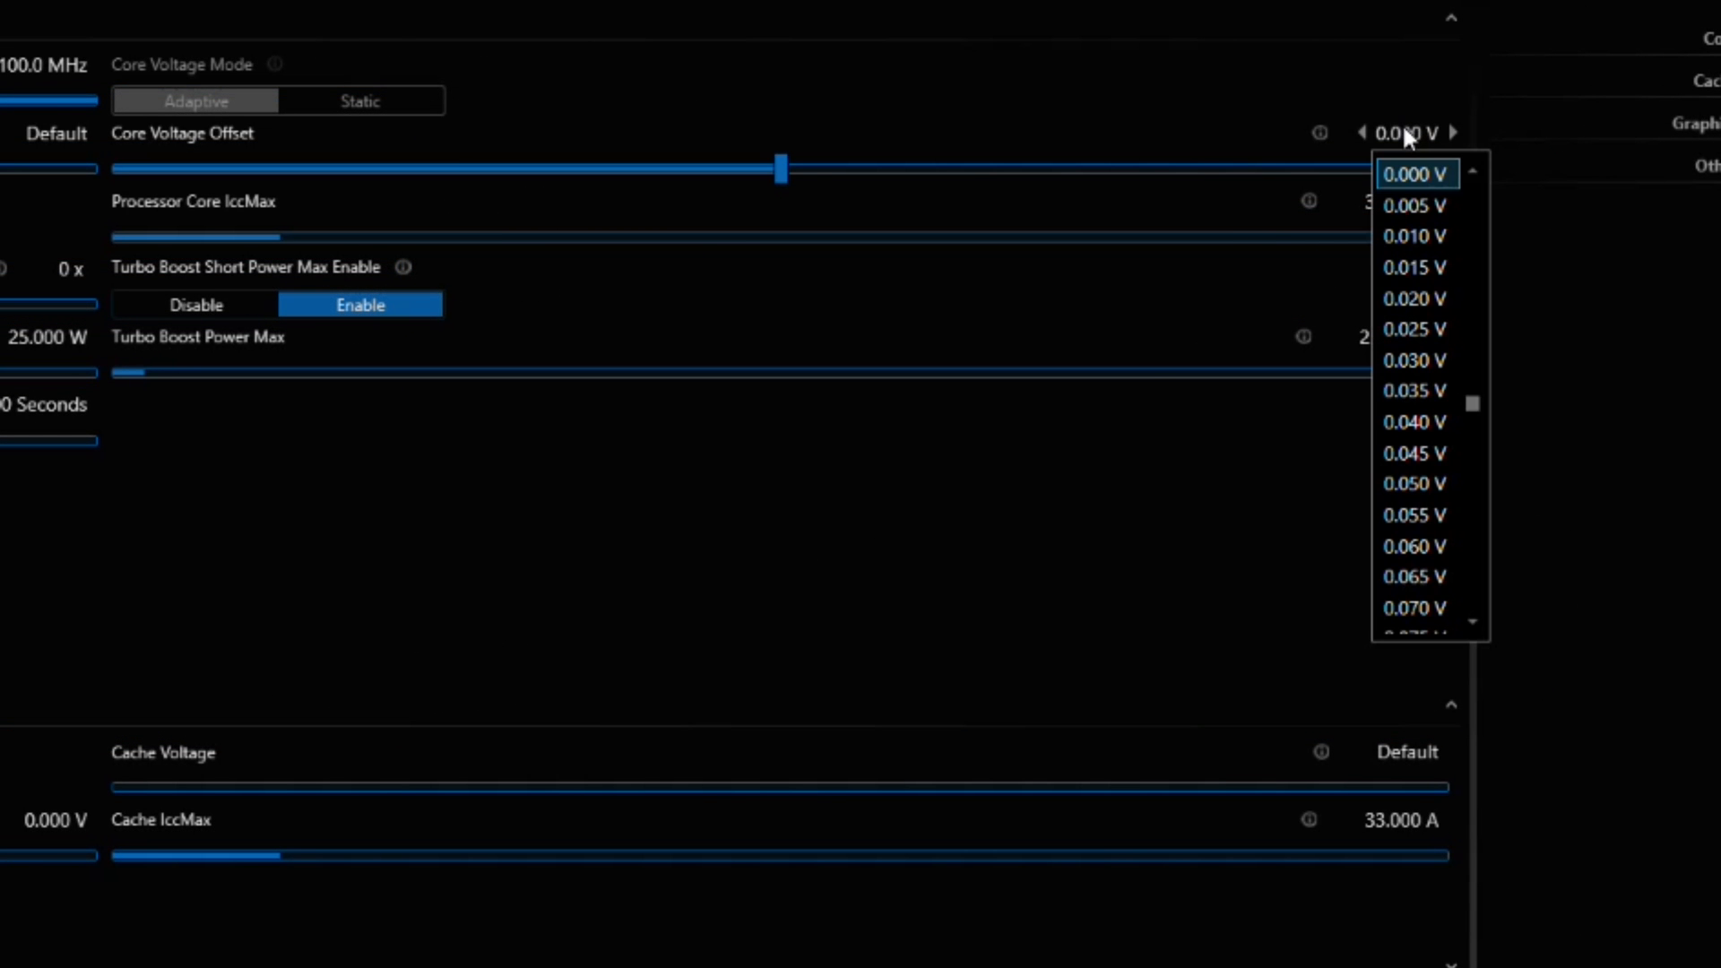
{"action": "mouse_move", "coordinate": [1417, 421]}
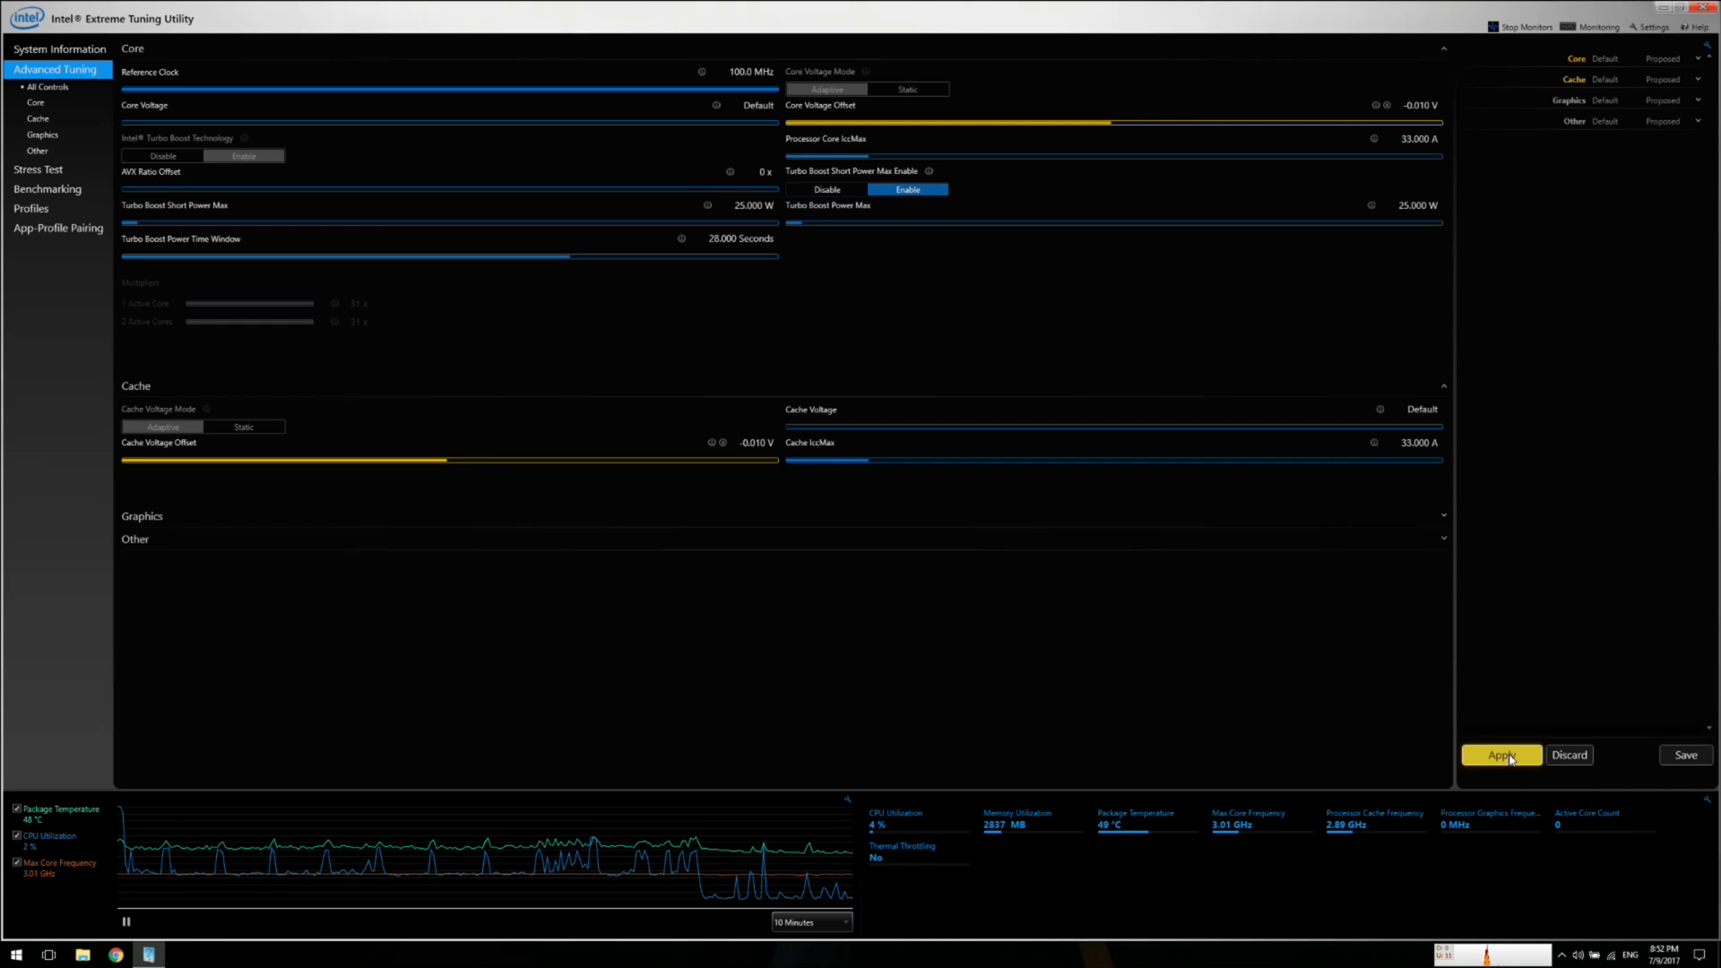
{"action": "left_click", "coordinate": [1501, 754]}
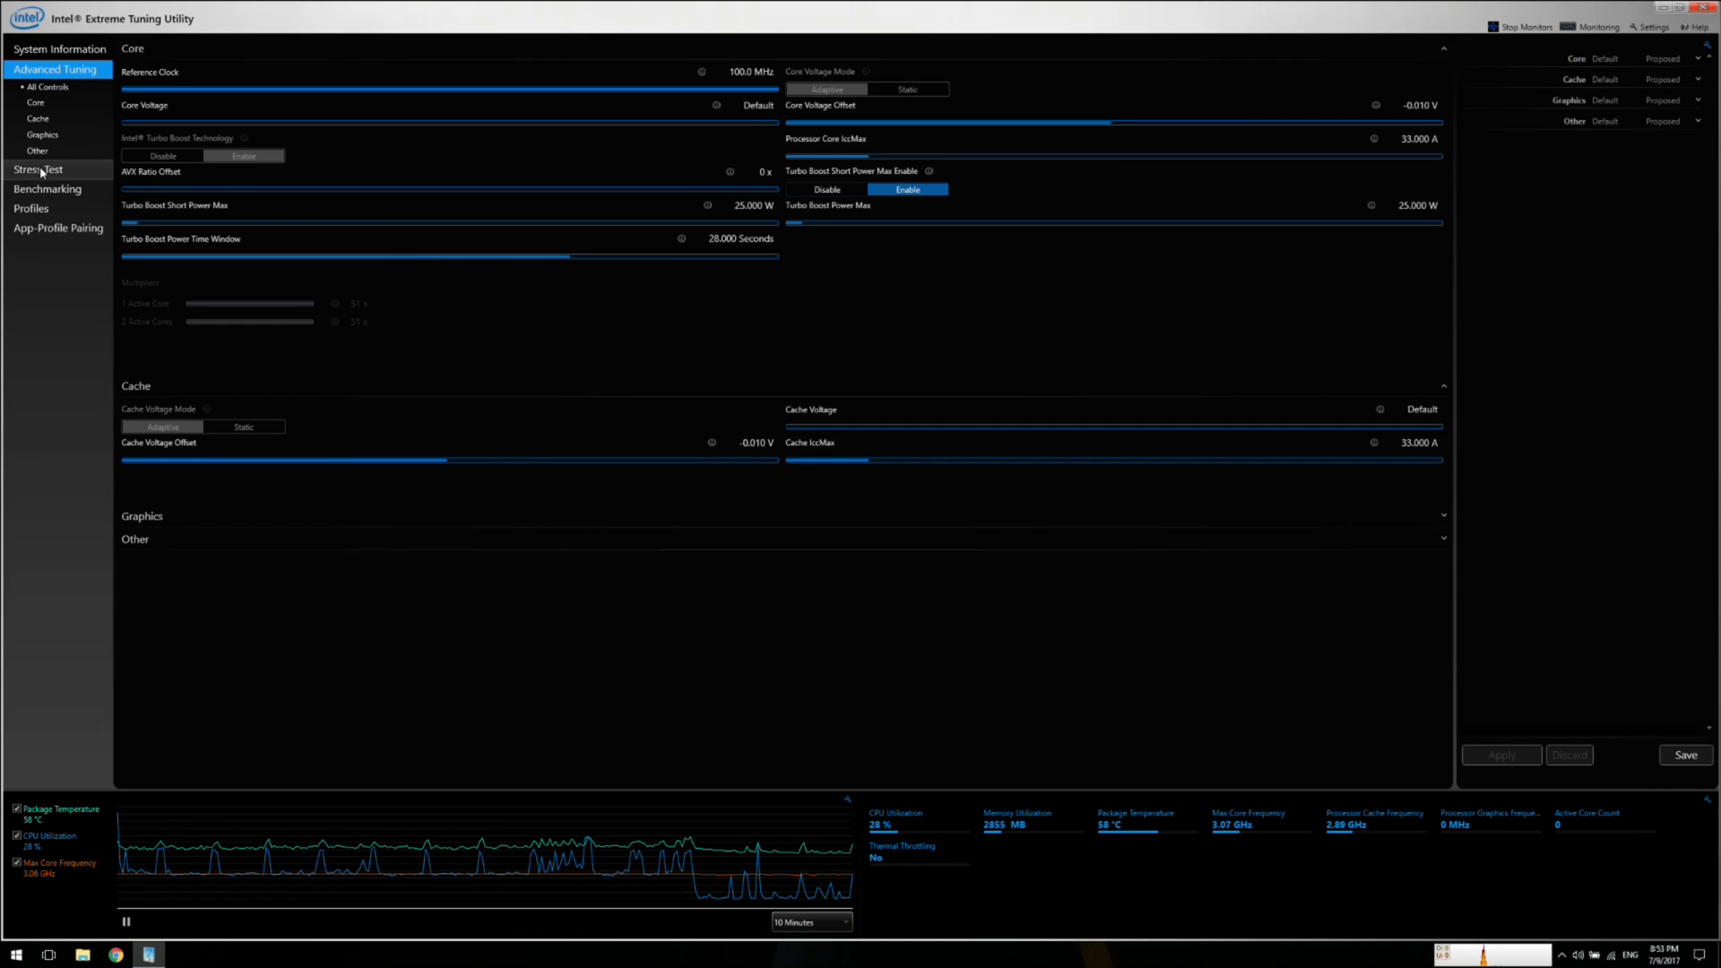
Step: Run a 20-minute CPU stress test from the Stress Test page
{"action": "left_click", "coordinate": [38, 170]}
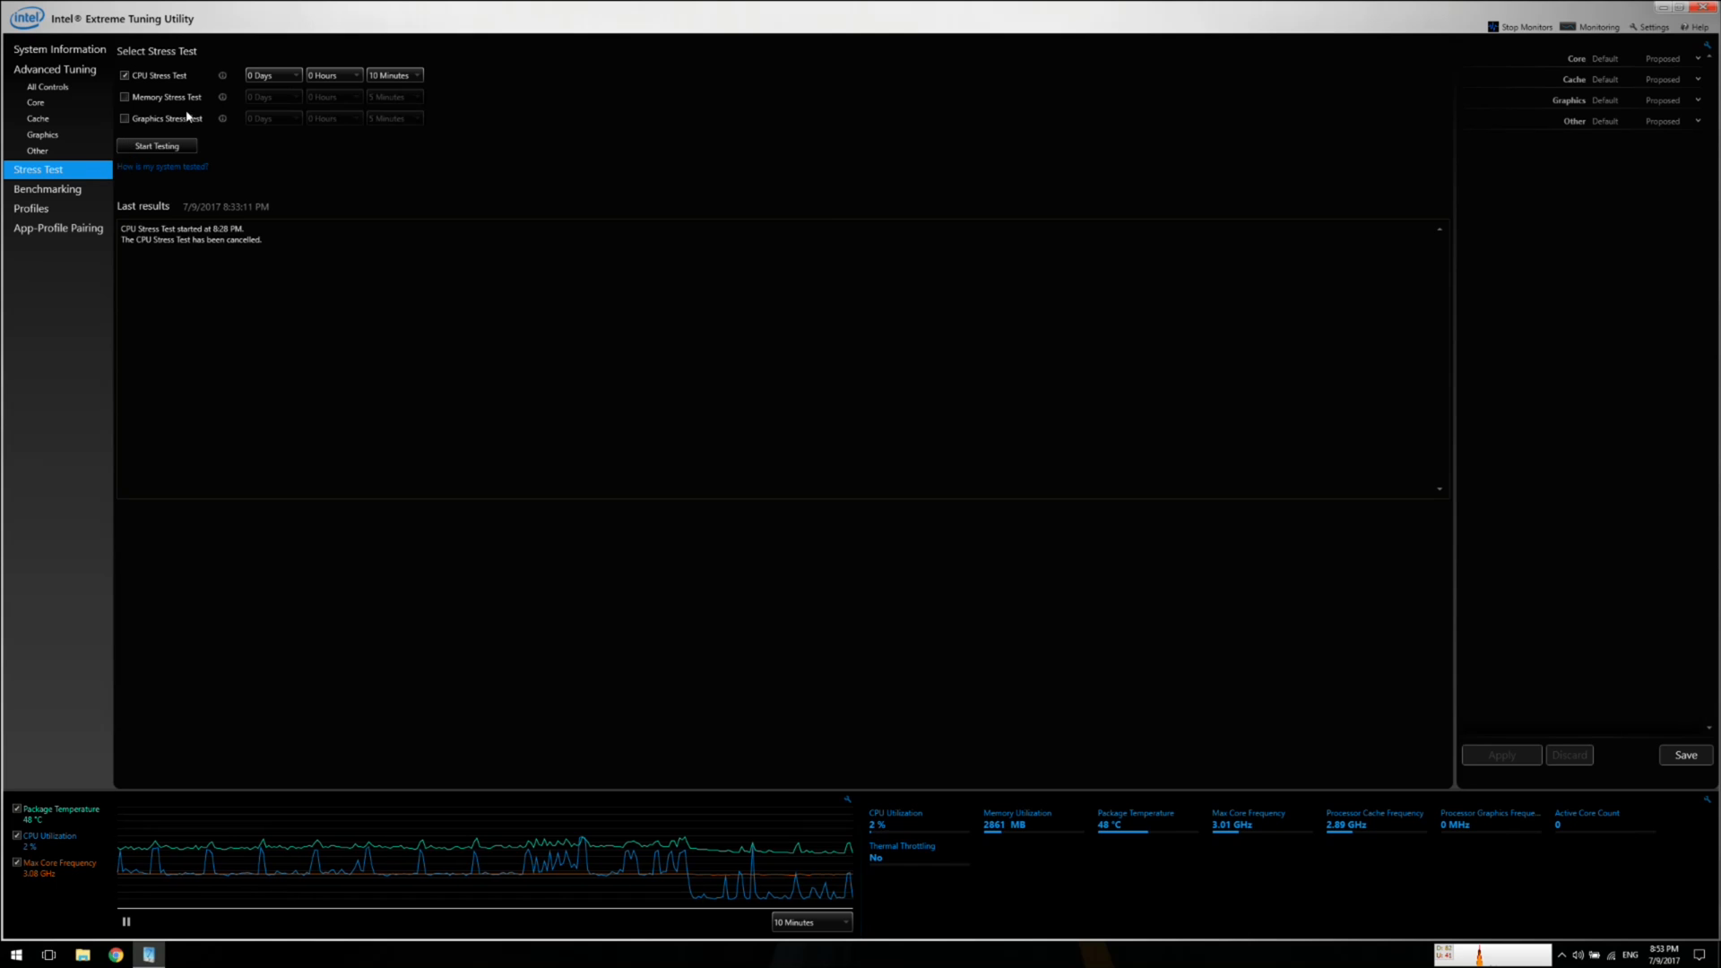
{"action": "left_click", "coordinate": [54, 68]}
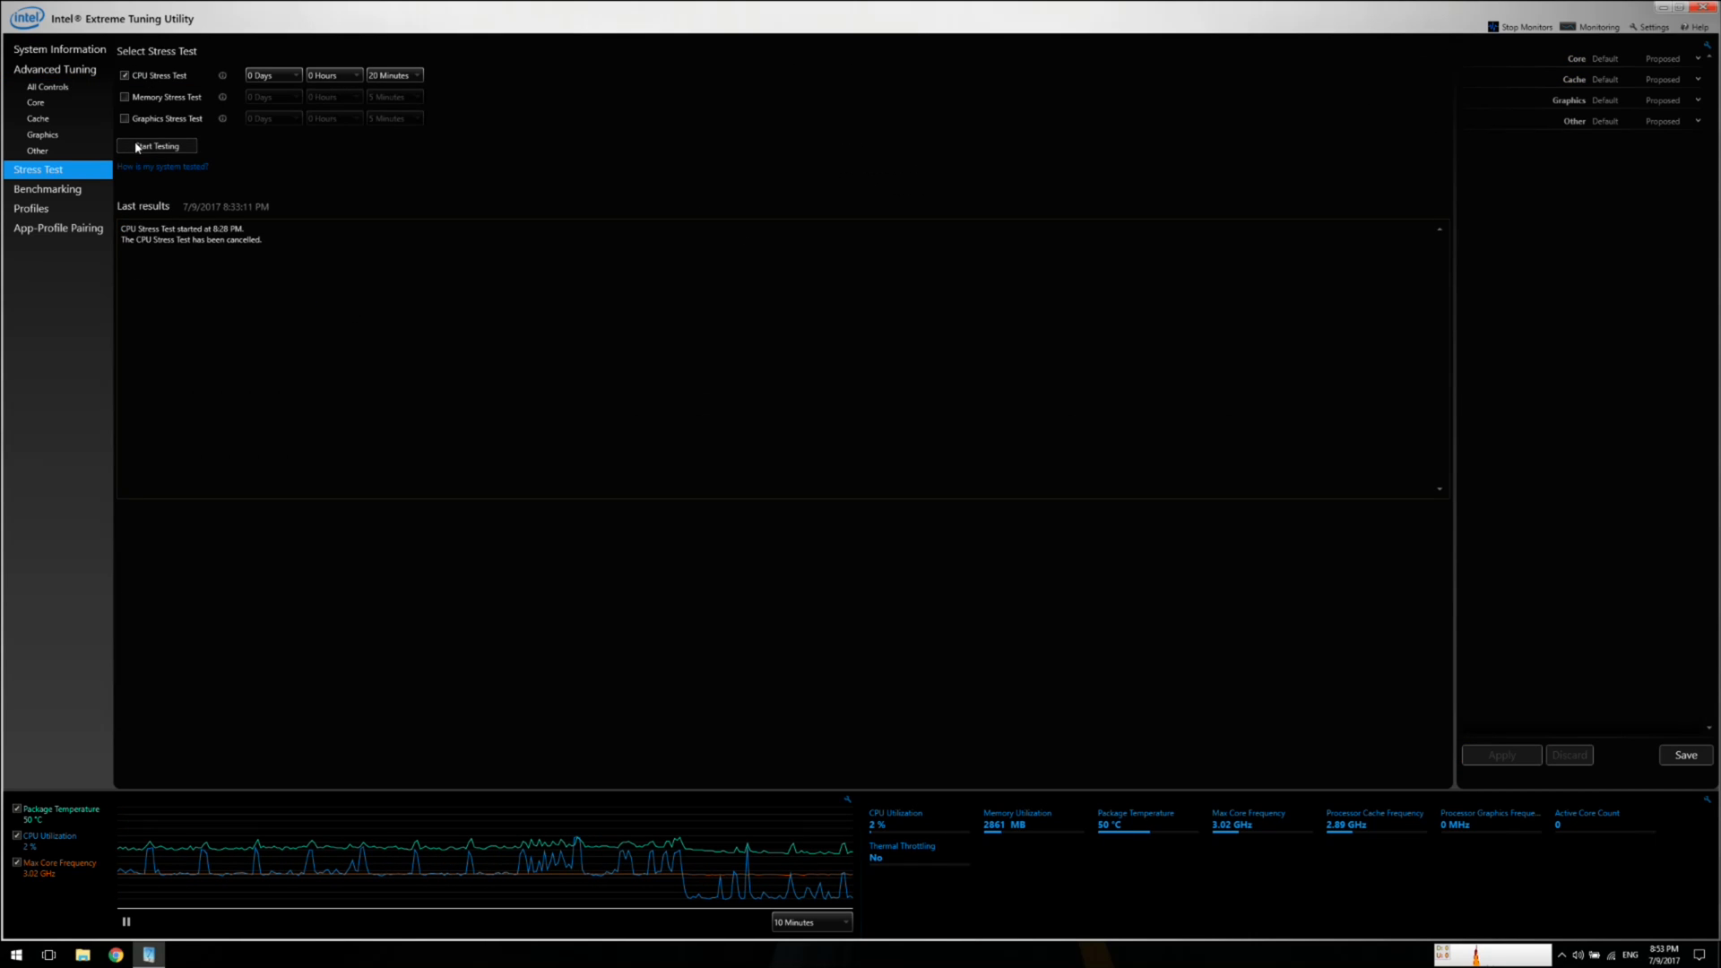
{"action": "left_click", "coordinate": [156, 147]}
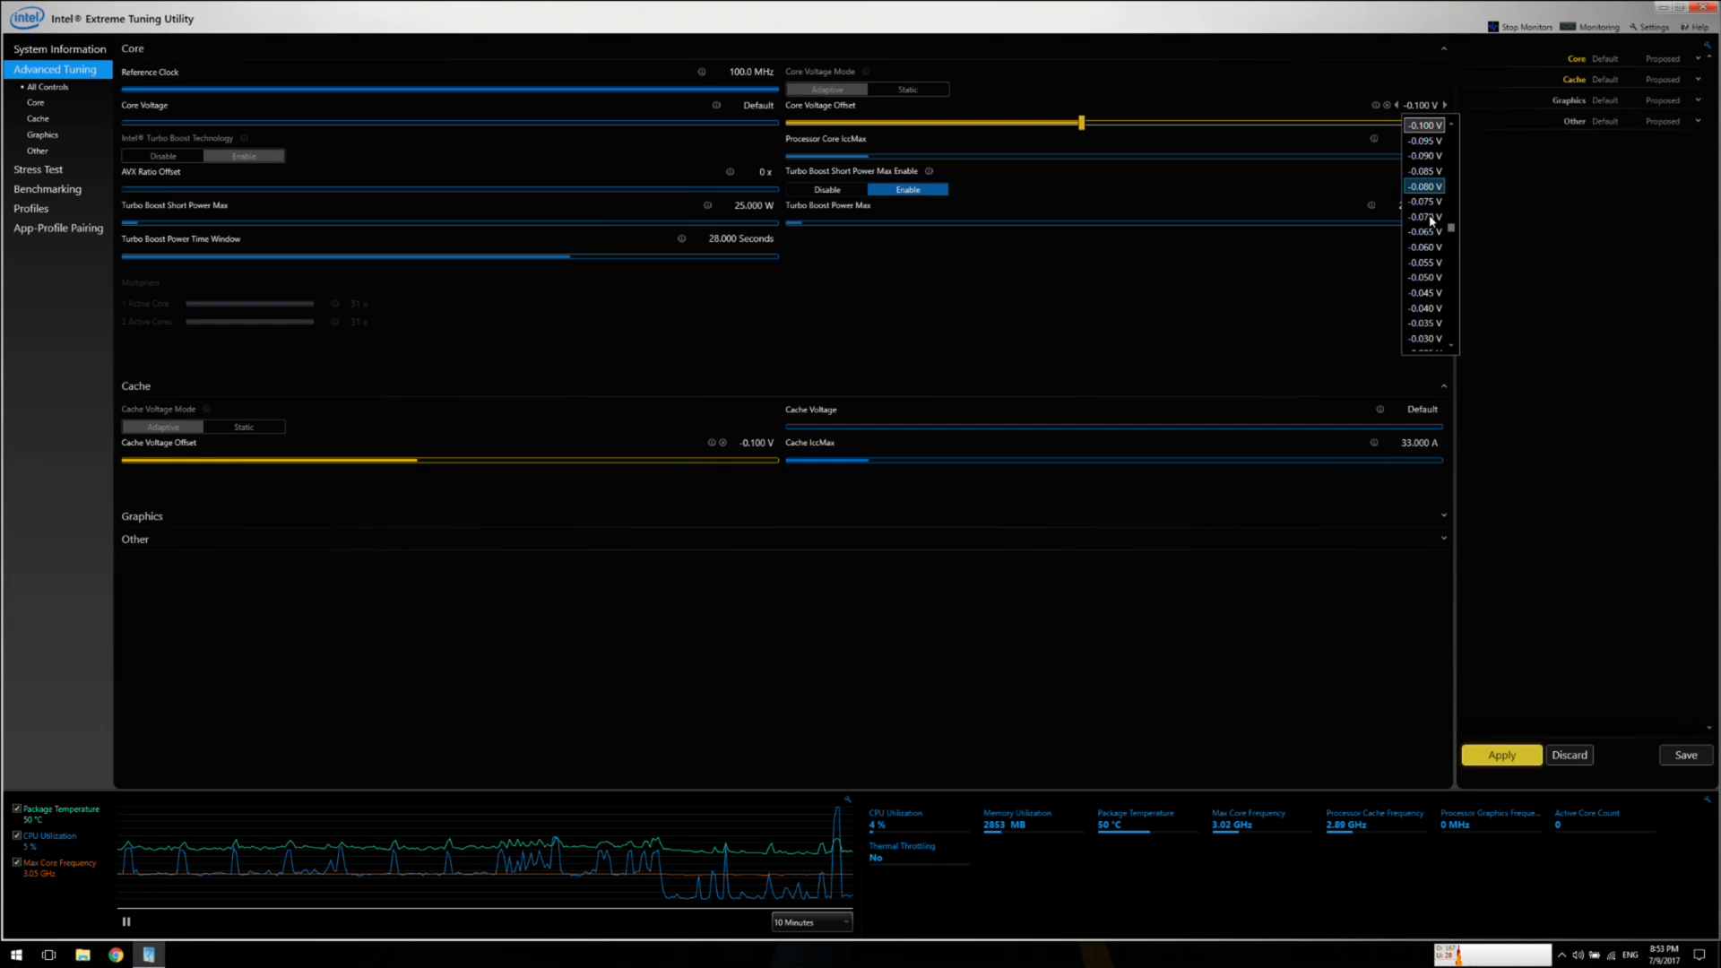
Step: Scroll the Core Voltage Offset dropdown list toward -0.100 V
{"action": "scroll", "scroll_direction": "down", "scroll_amount": 3}
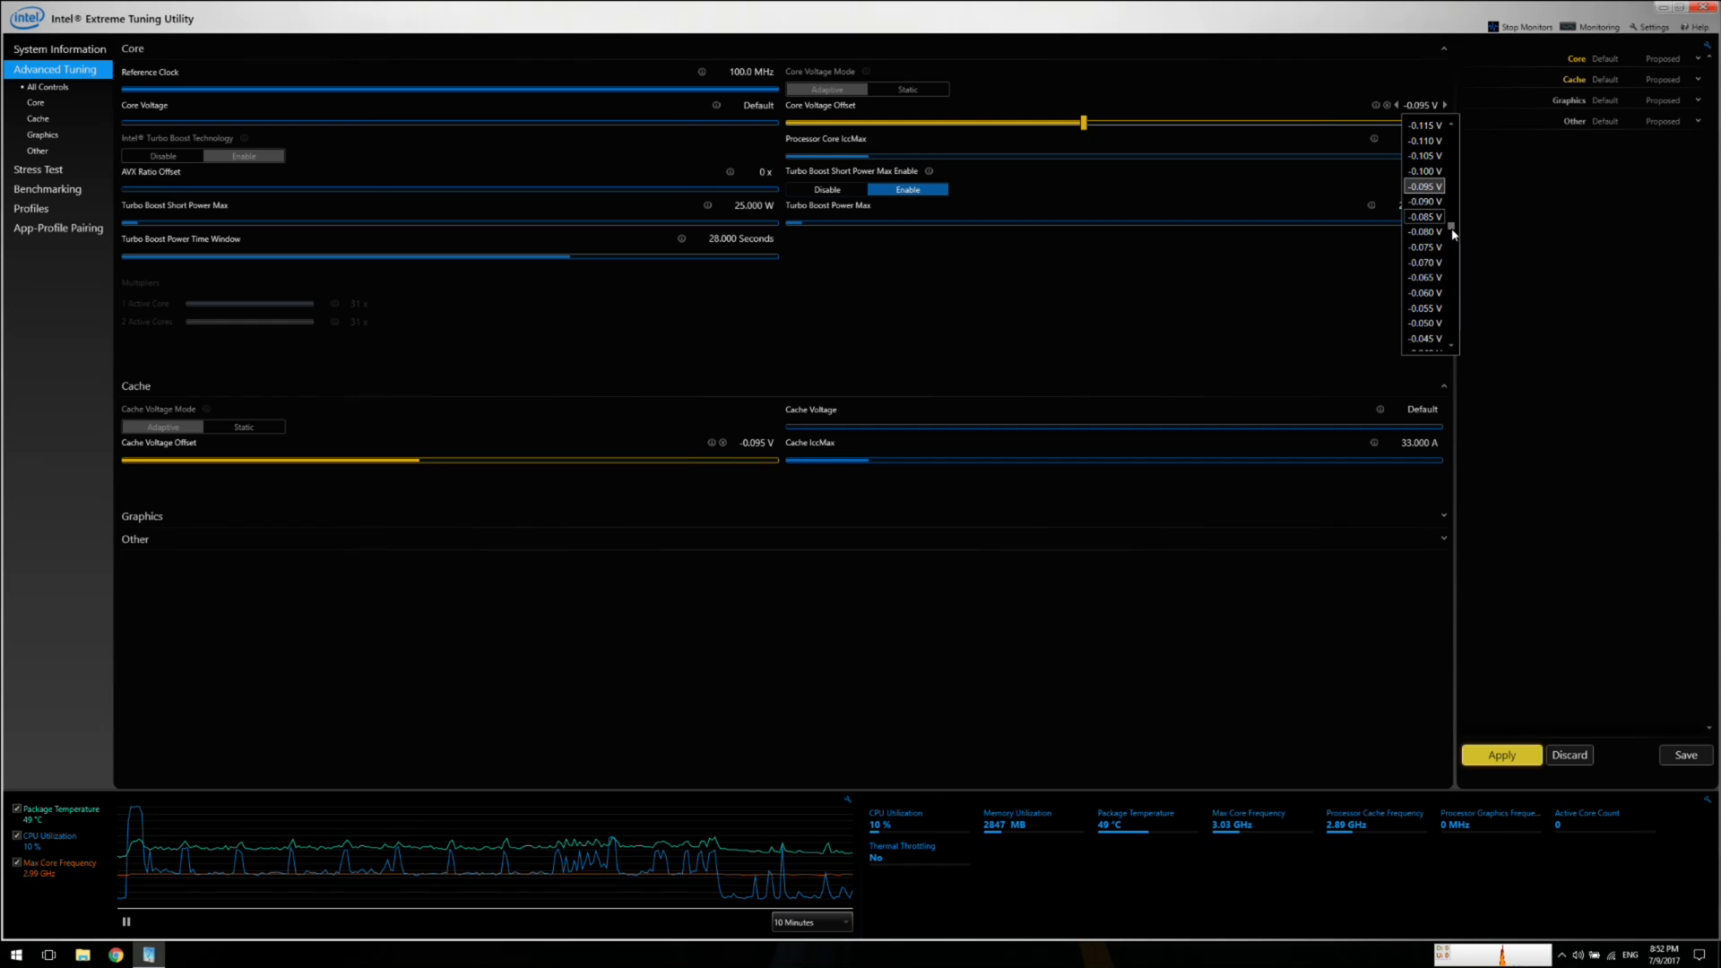
{"action": "scroll", "scroll_direction": "down", "scroll_amount": 3}
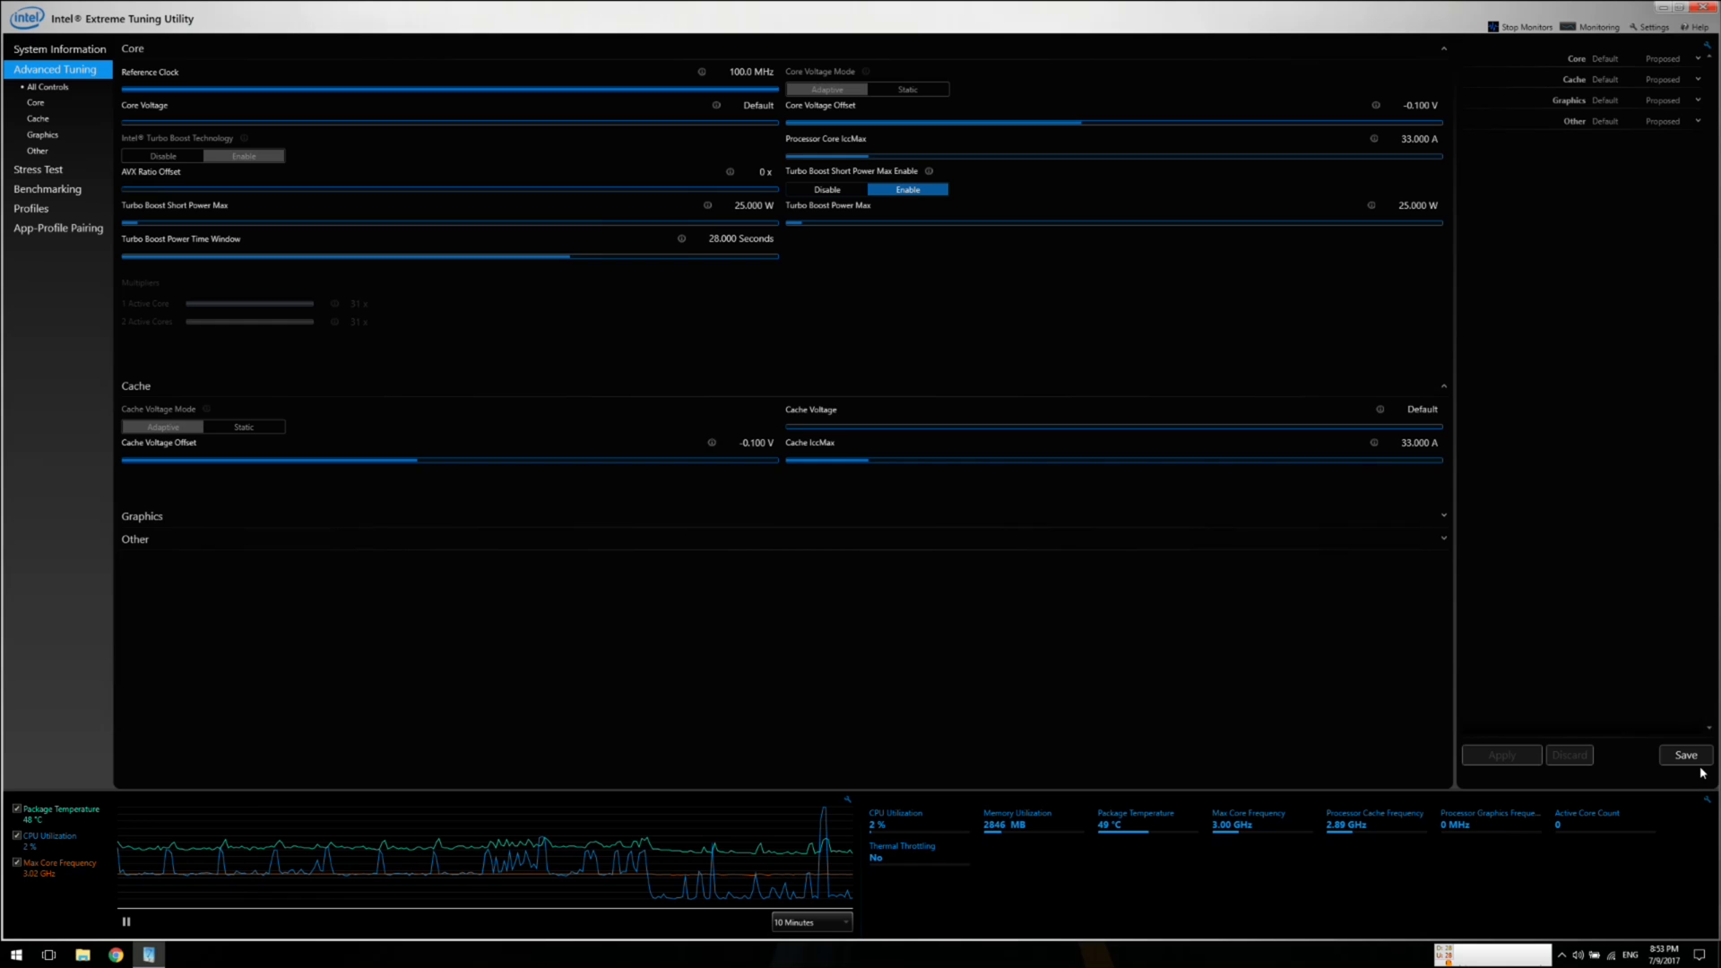
Step: Save the current tuning as a profile named 'FinalSettings'
{"action": "left_click", "coordinate": [1684, 754]}
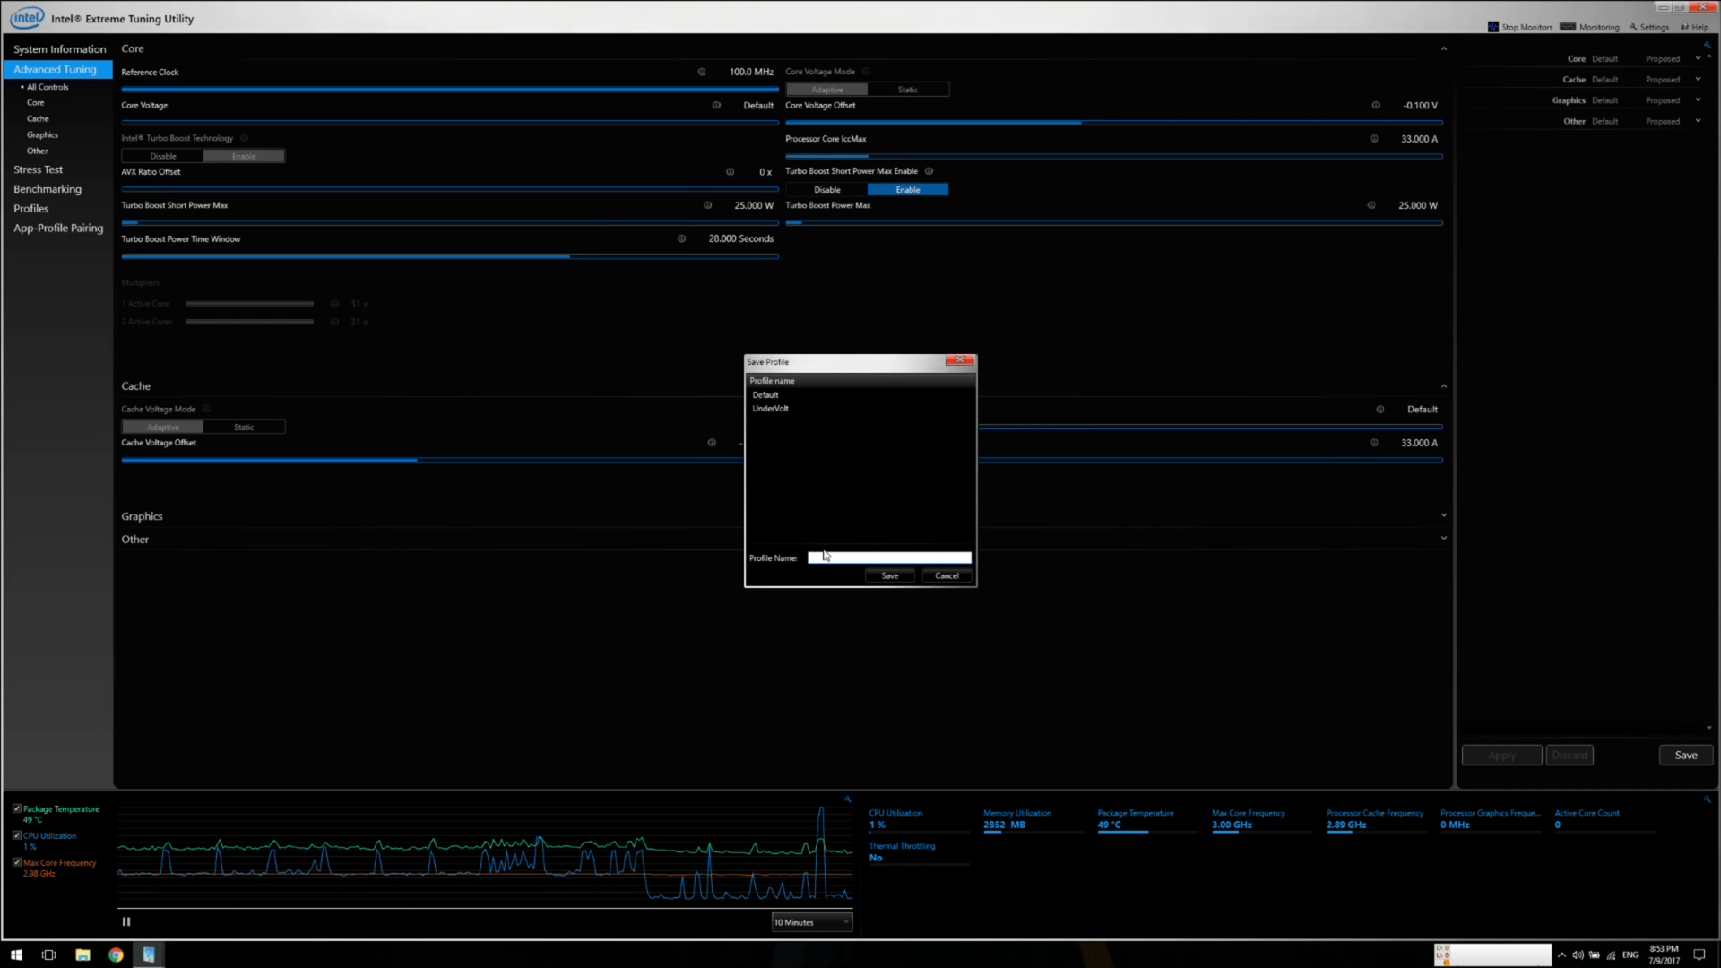
{"action": "type", "text": "FinalSettings"}
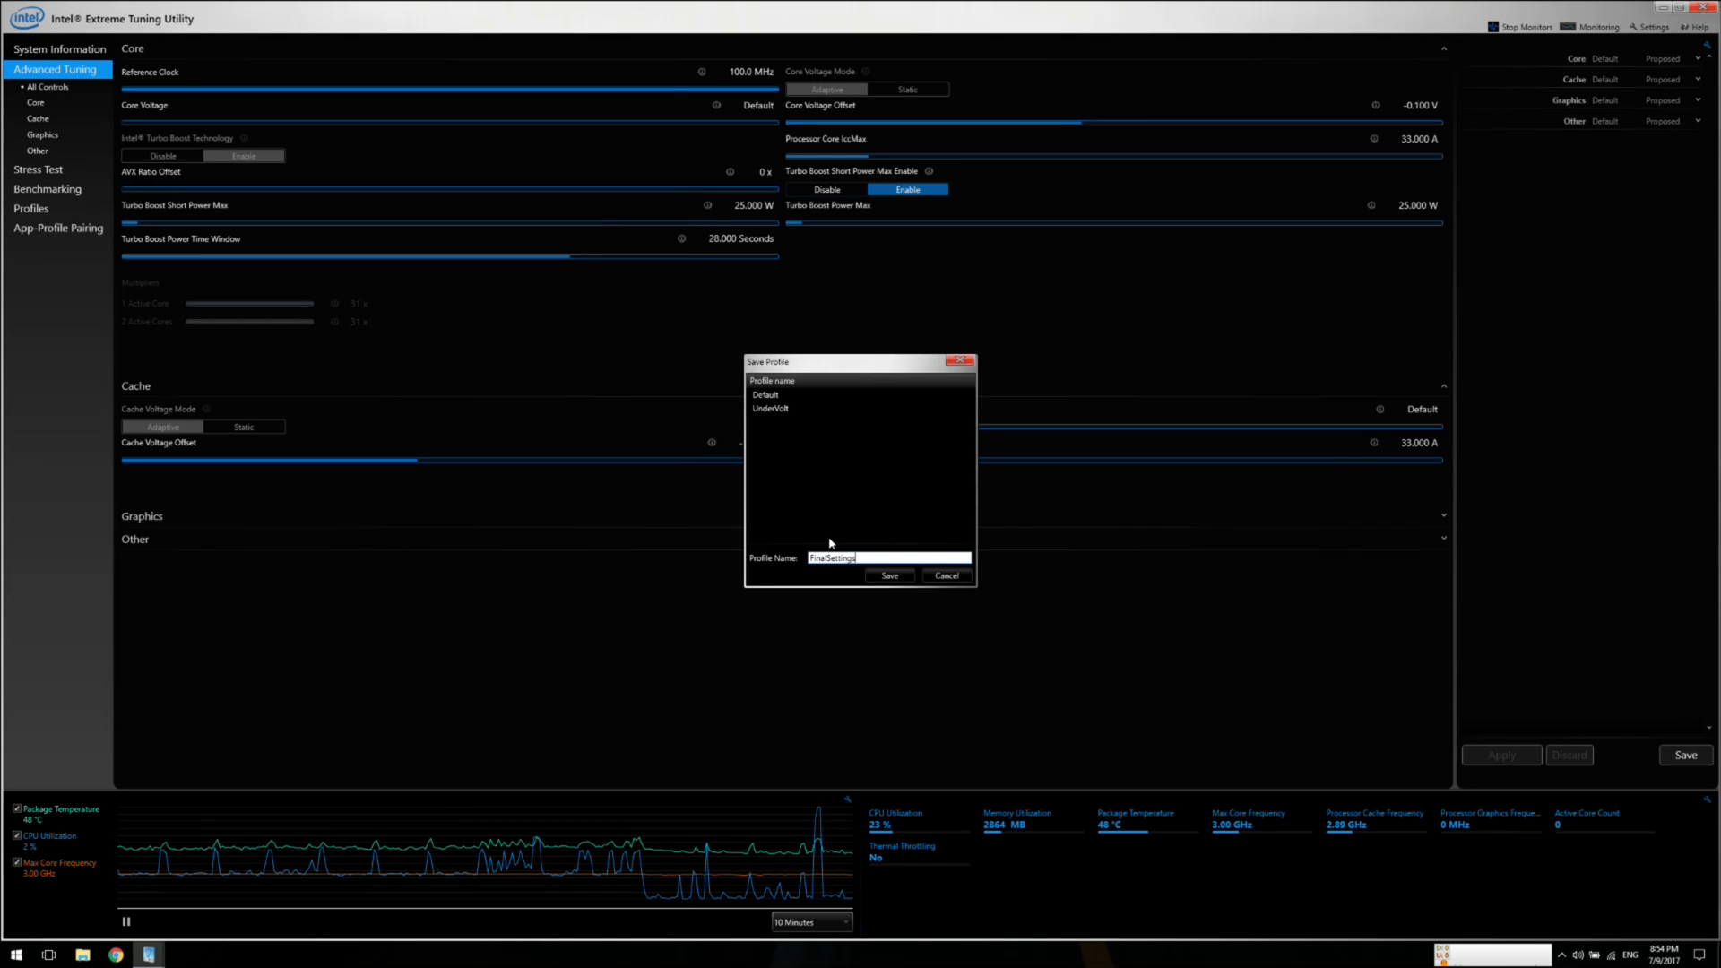
{"action": "left_click", "coordinate": [889, 576]}
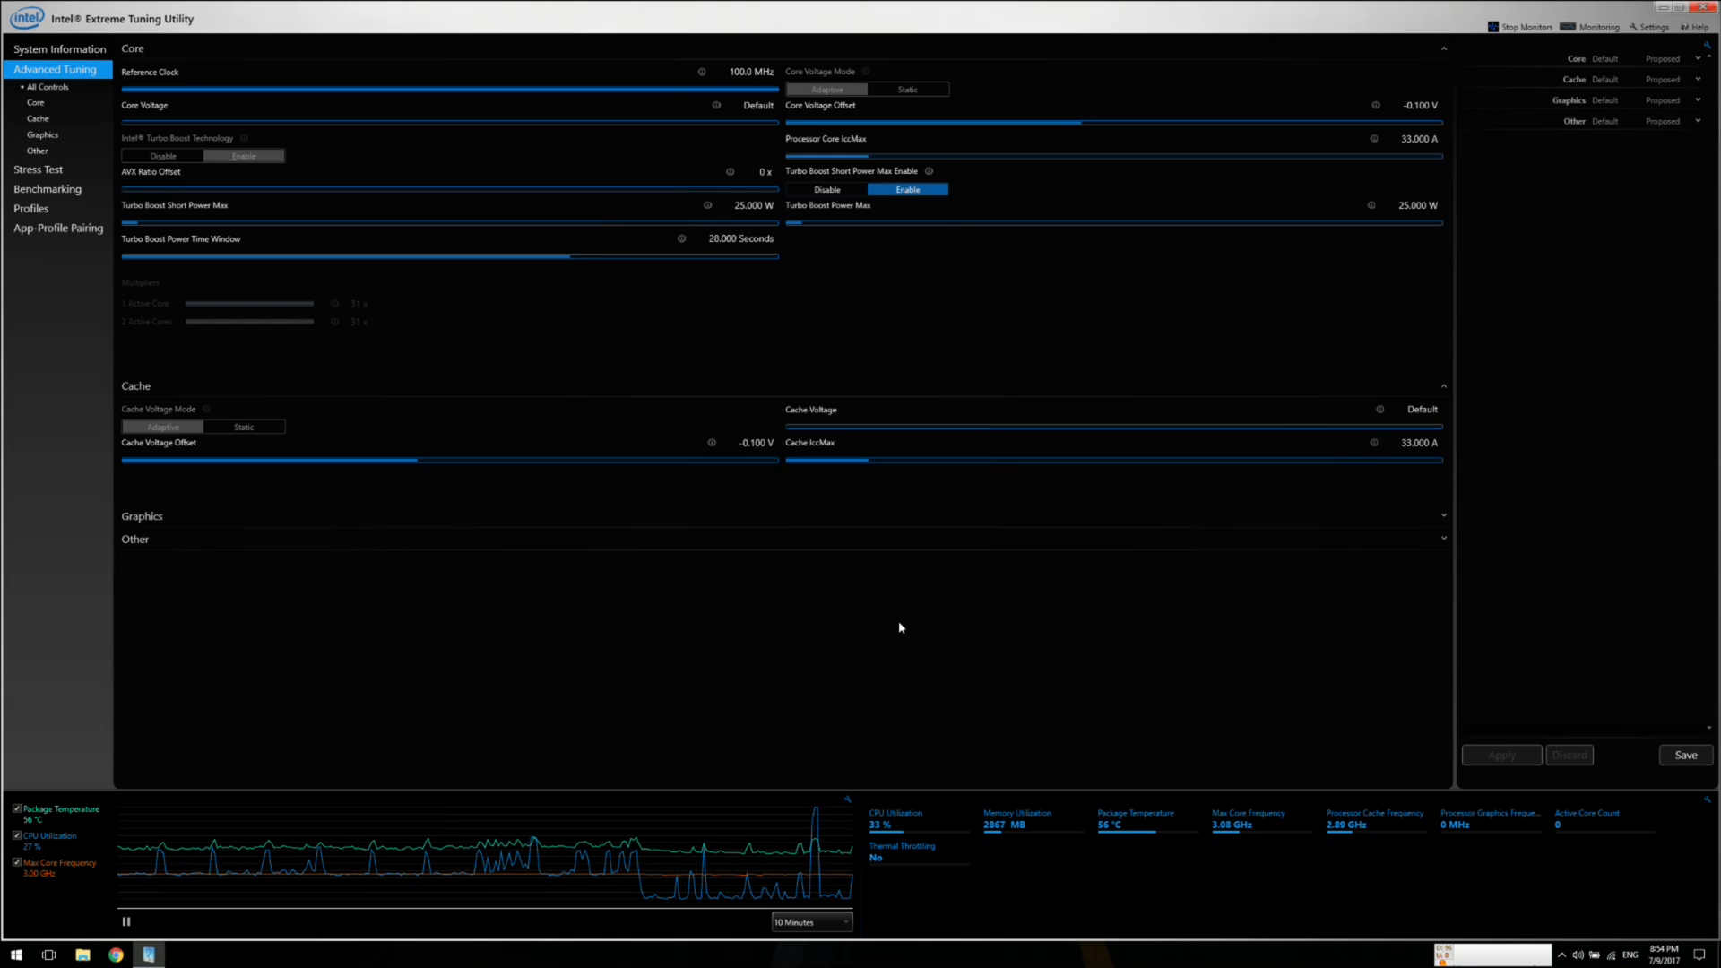